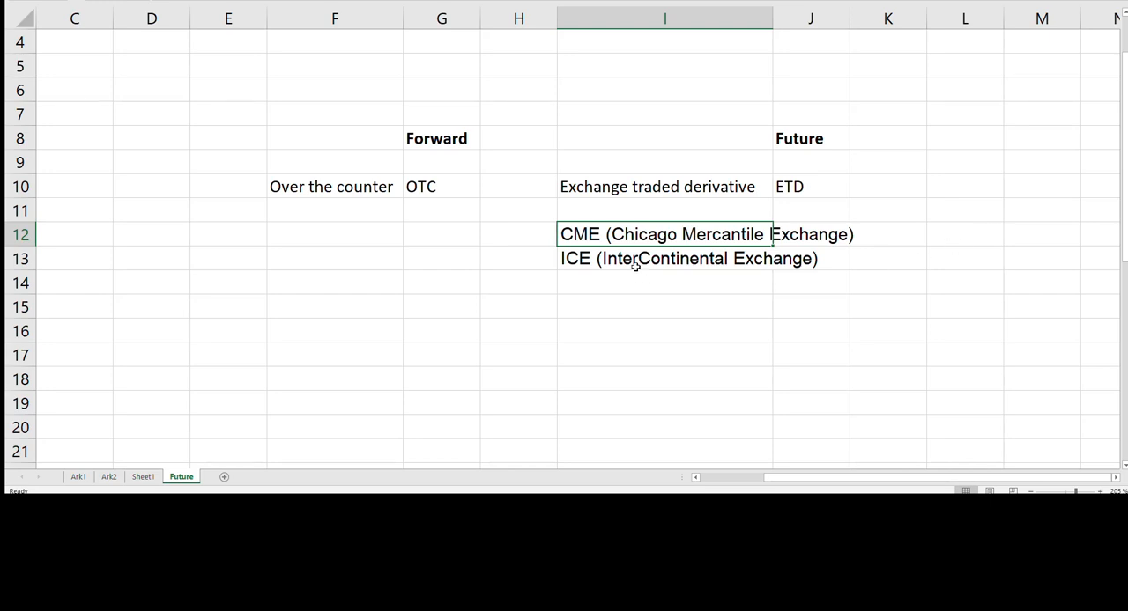
Bring columns M–Y into view to show the Future heading with its Physical and Cash branches.
left_click(665, 258)
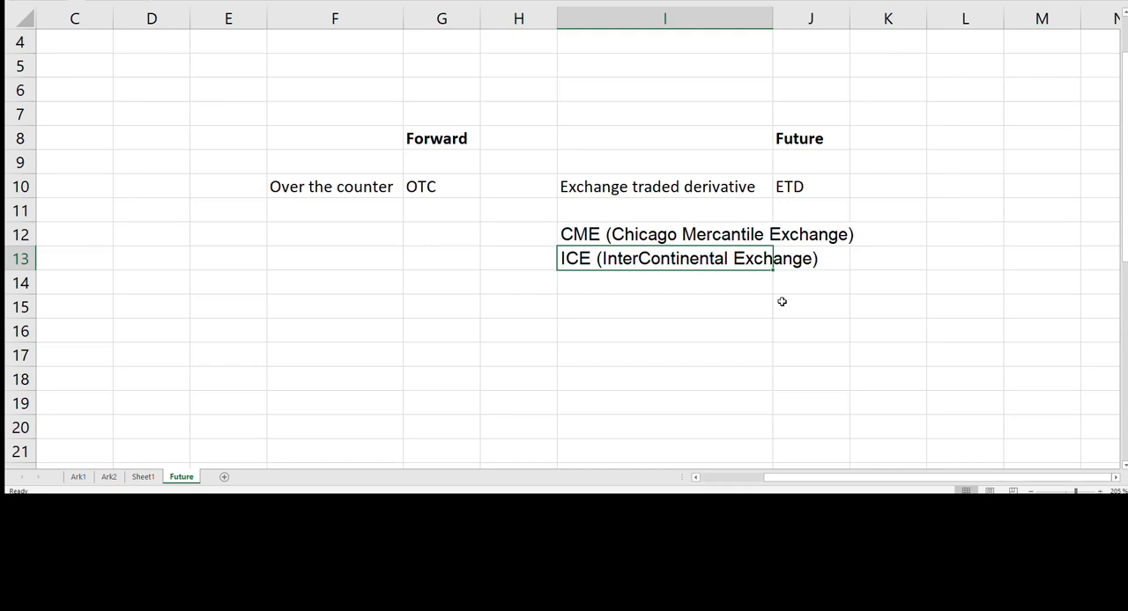
left_click(809, 186)
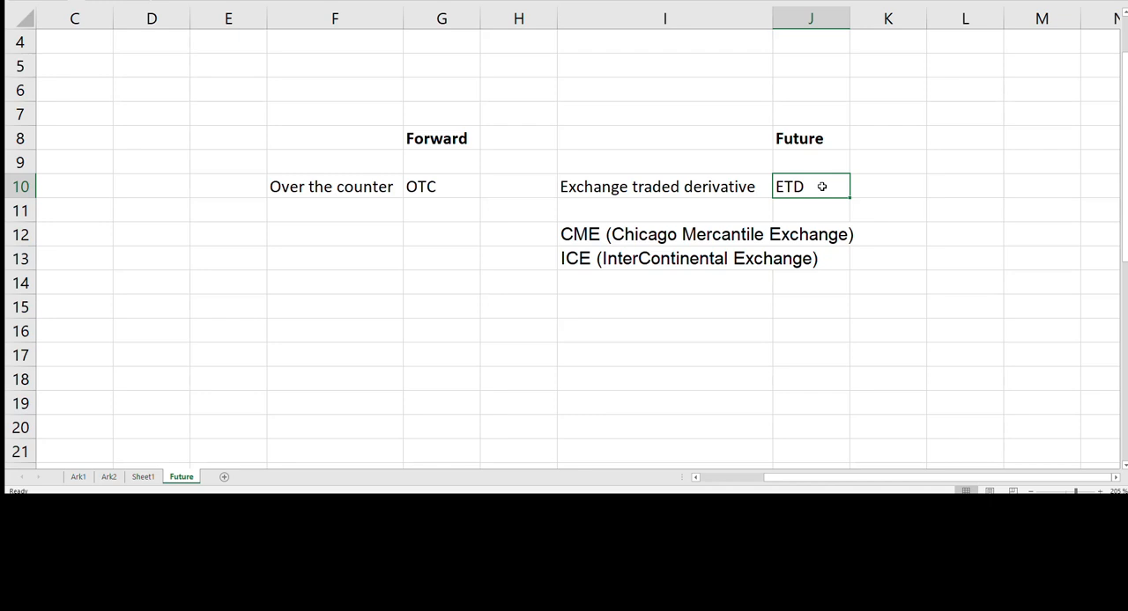
mouse_move(767, 191)
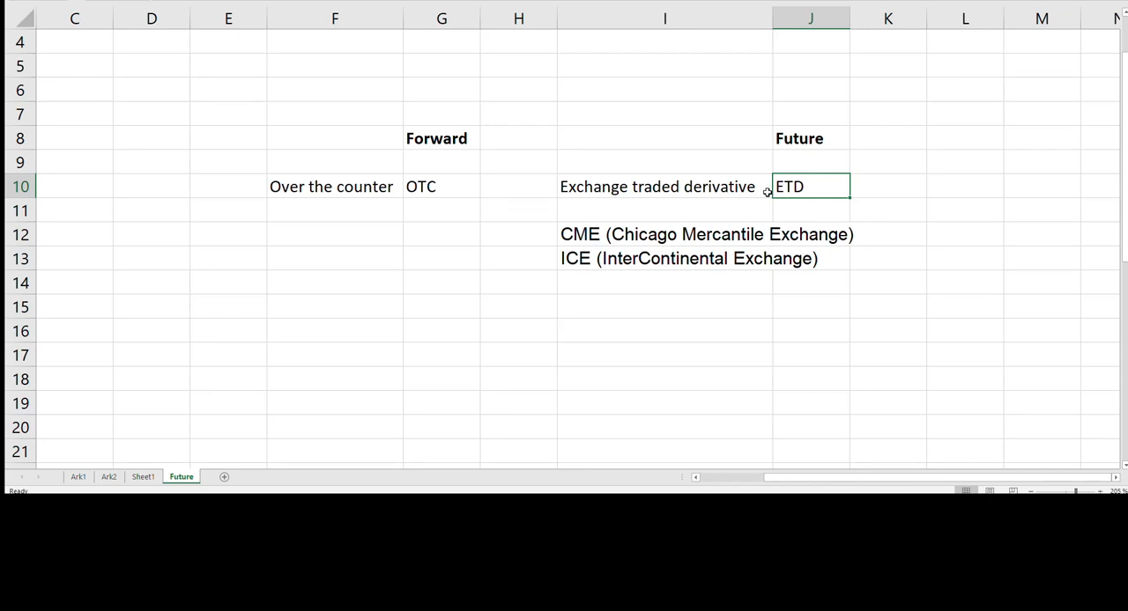
mouse_move(469, 190)
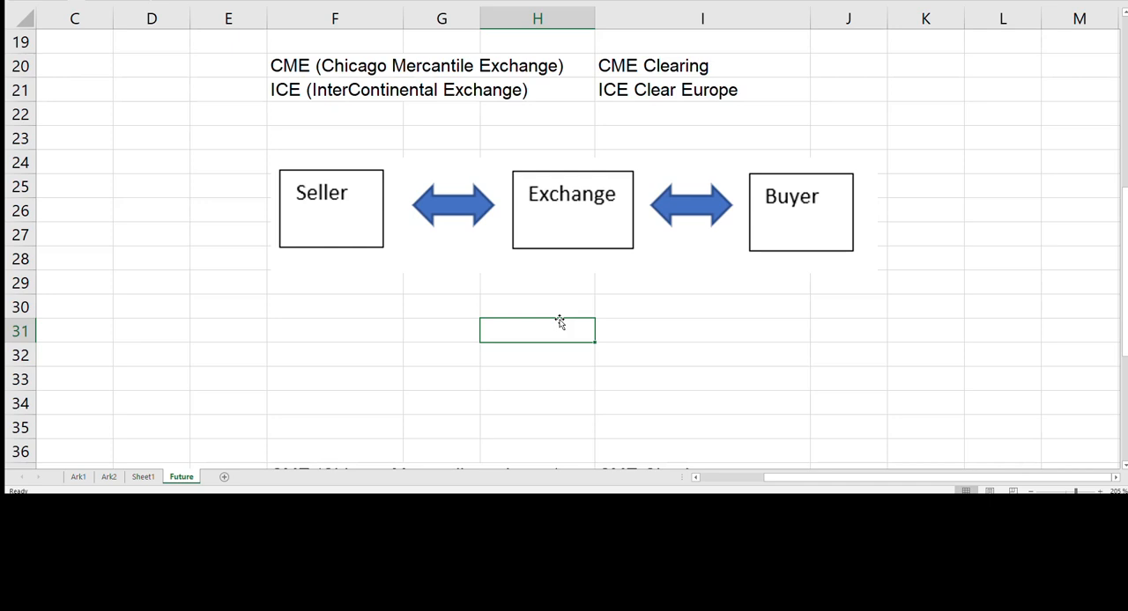
mouse_move(566, 236)
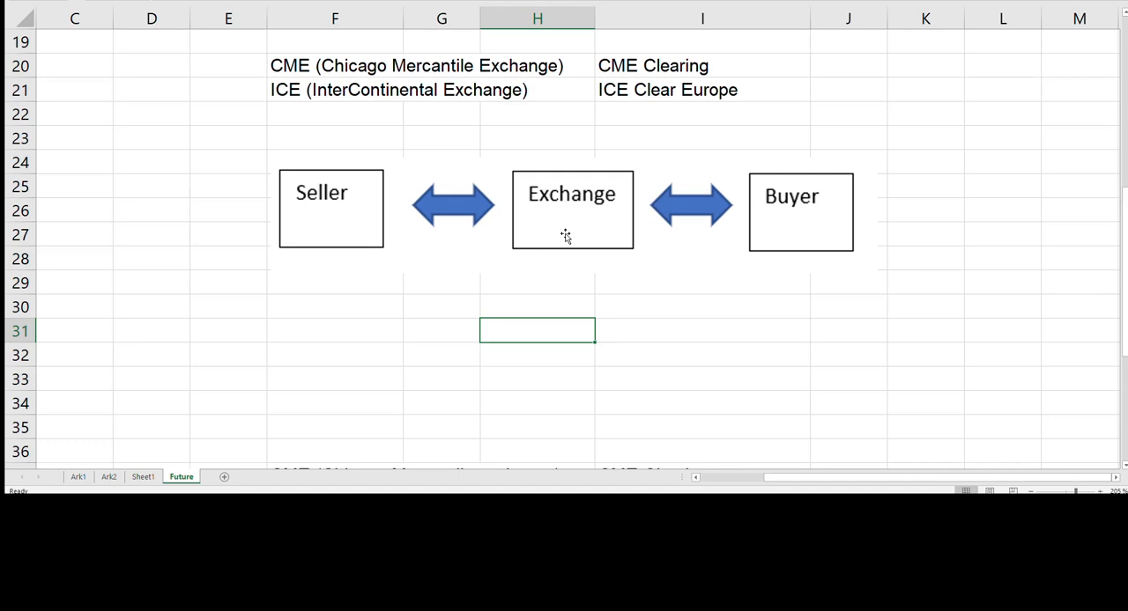
mouse_move(590, 280)
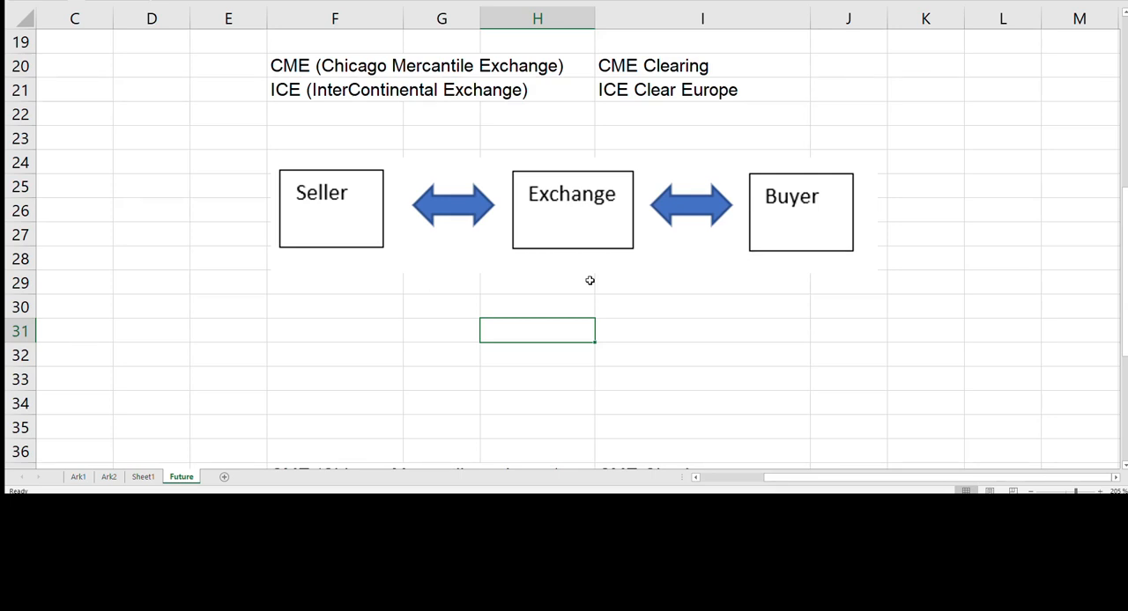
mouse_move(544, 280)
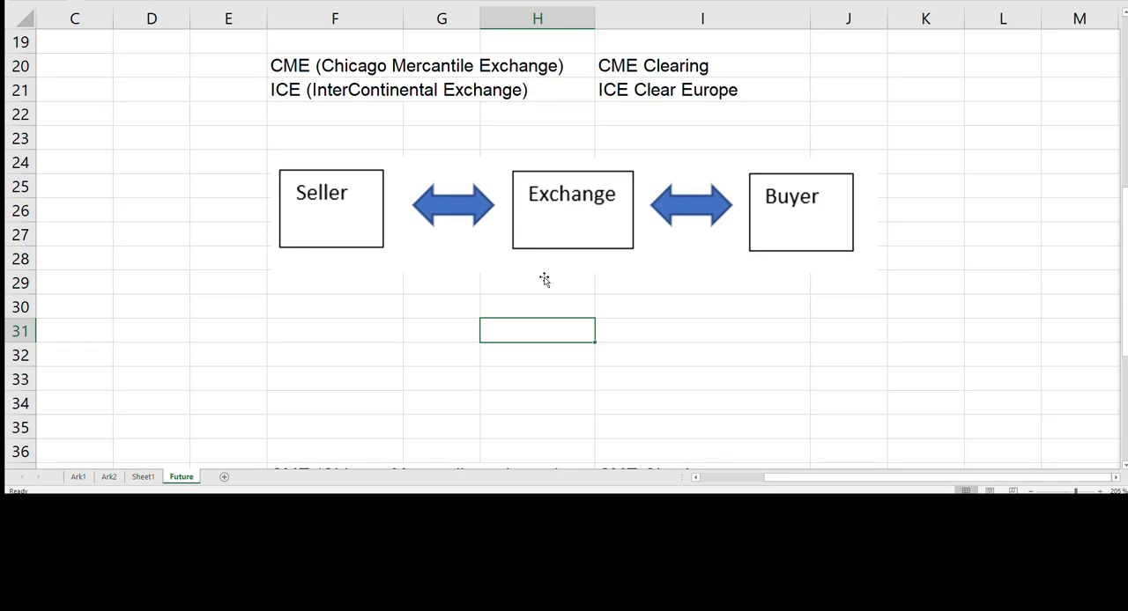
mouse_move(317, 236)
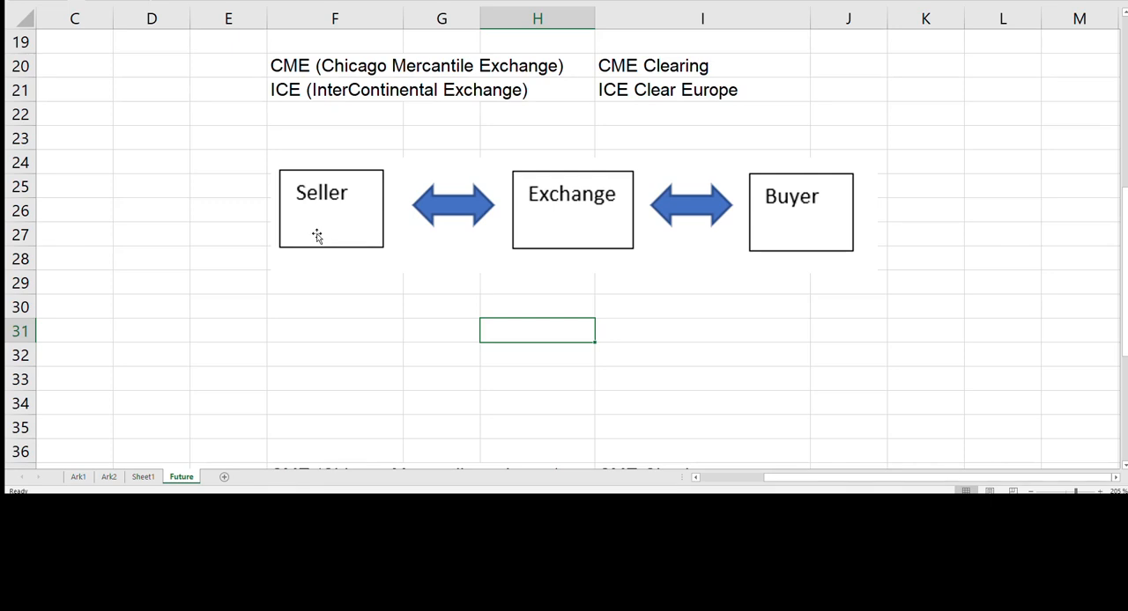
mouse_move(773, 241)
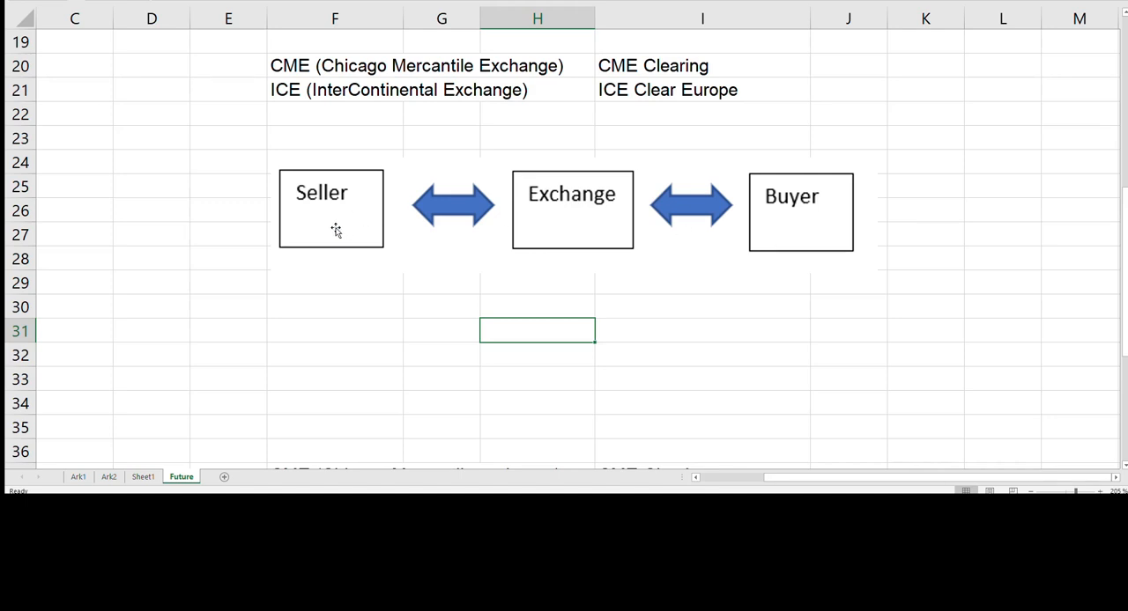
mouse_move(586, 236)
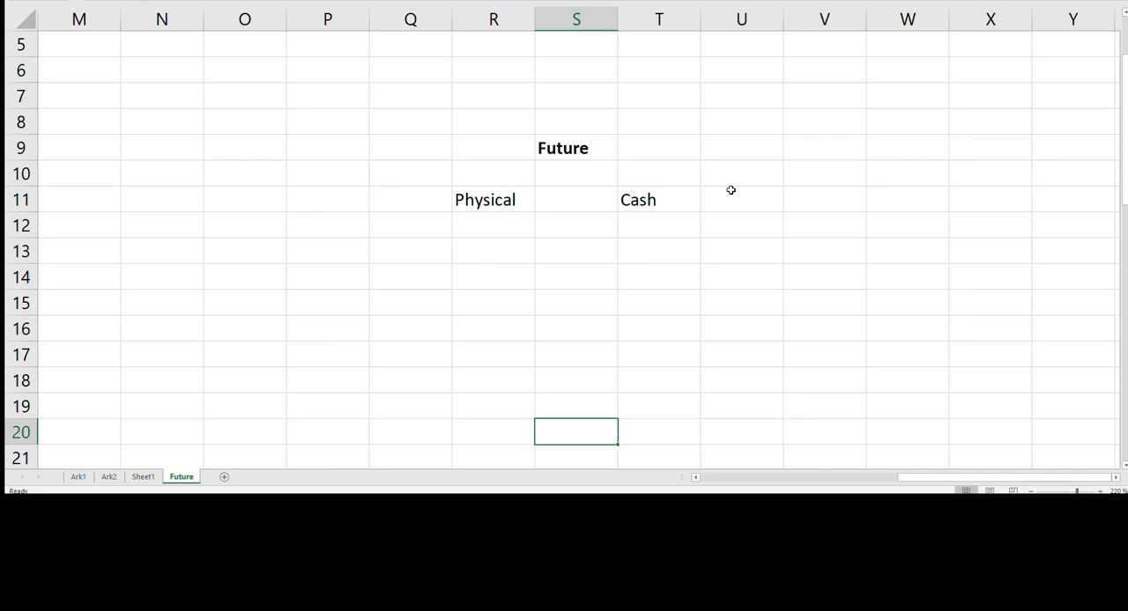
mouse_move(731, 190)
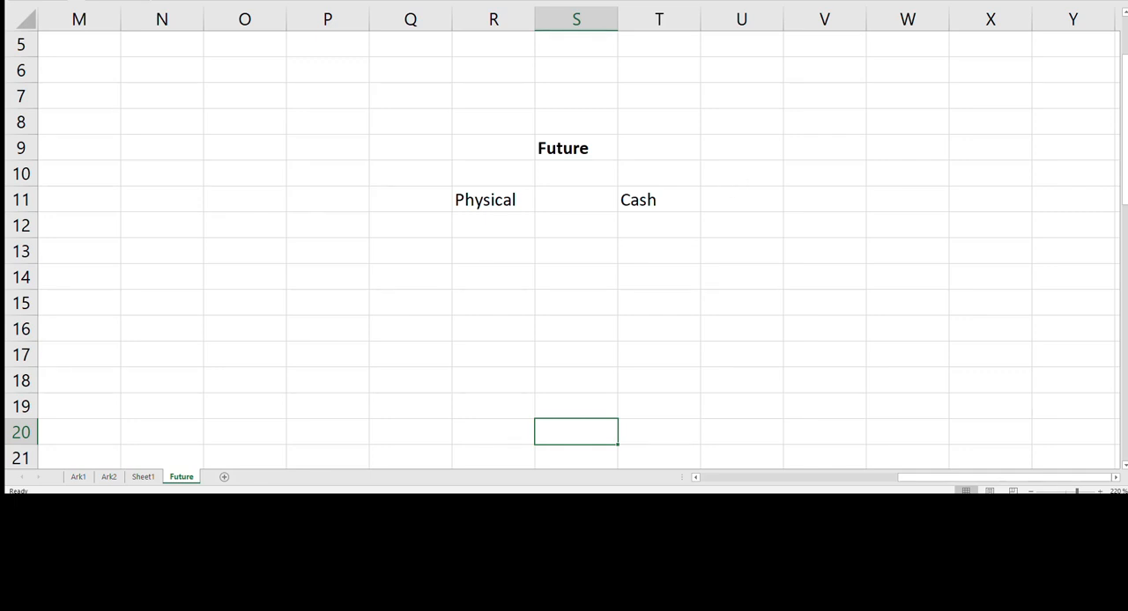